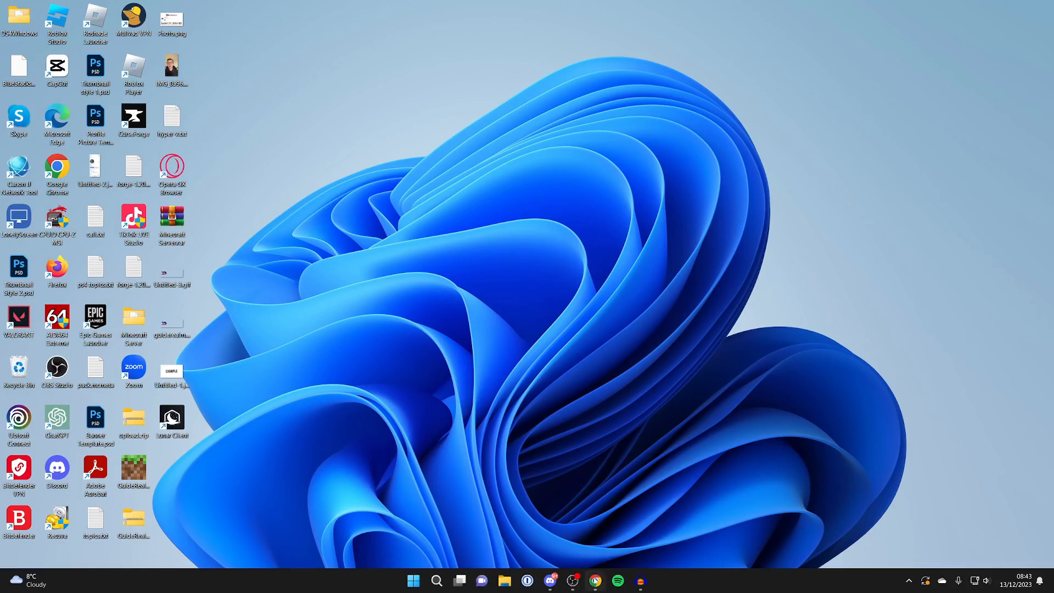
# Launch Chrome and run a Google search for 'davinci resolve' via the suggestion list
pyautogui.click(594, 581)
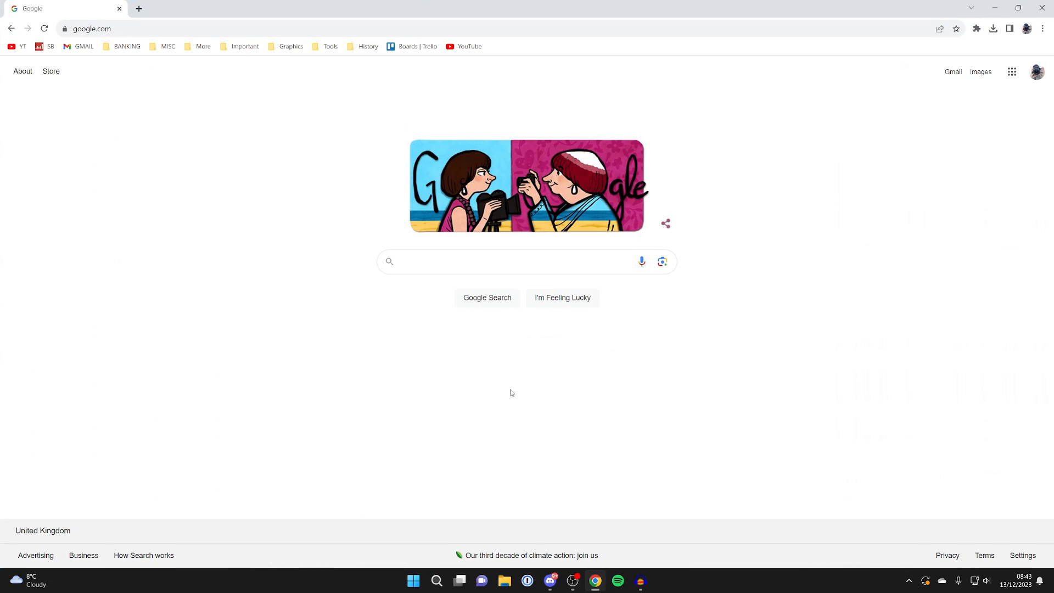
pyautogui.moveTo(509, 391)
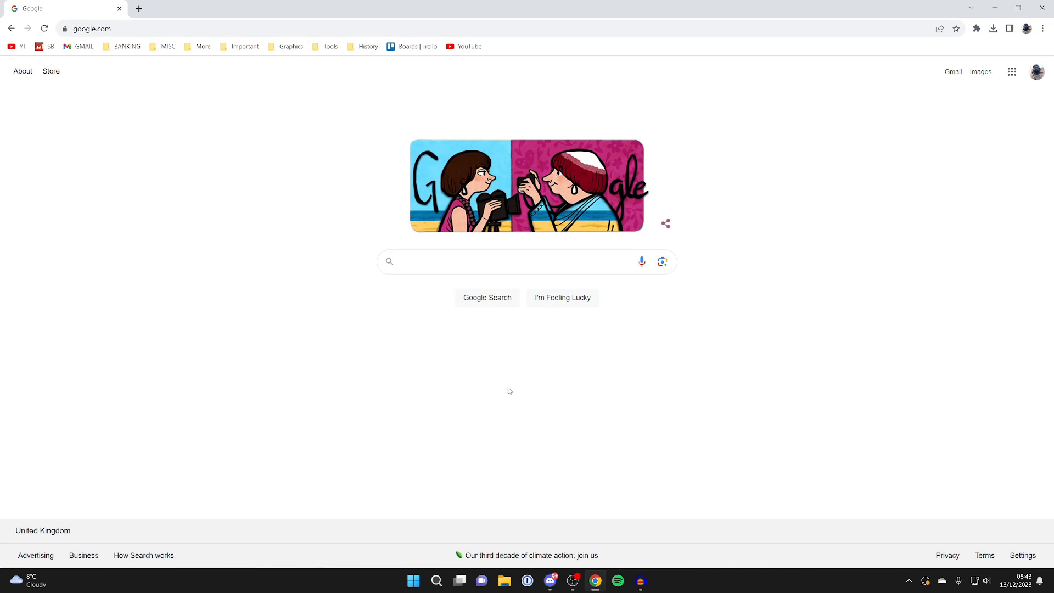
pyautogui.moveTo(442, 292)
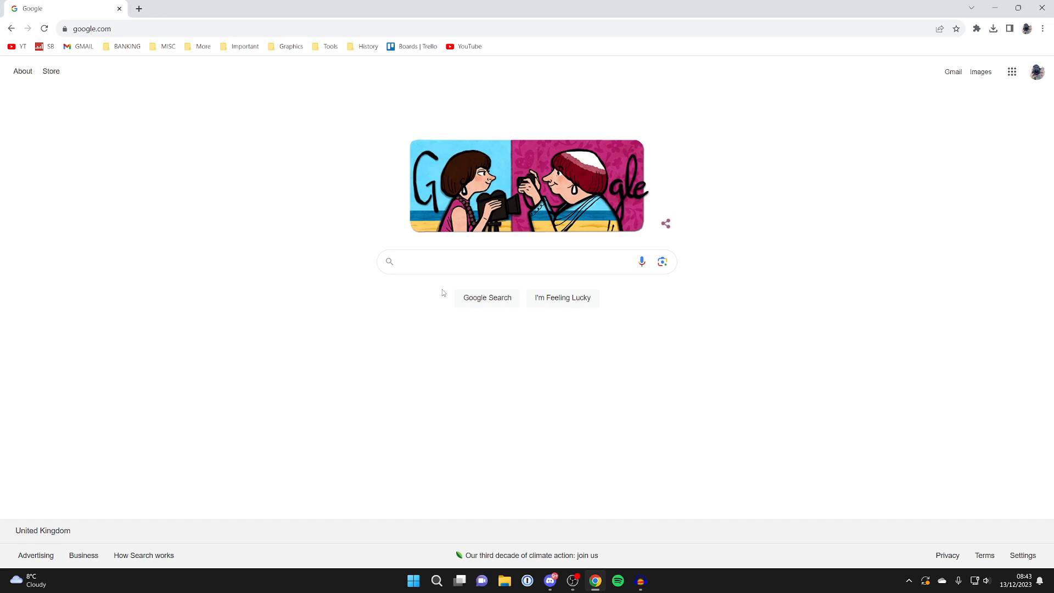
pyautogui.write('davinci')
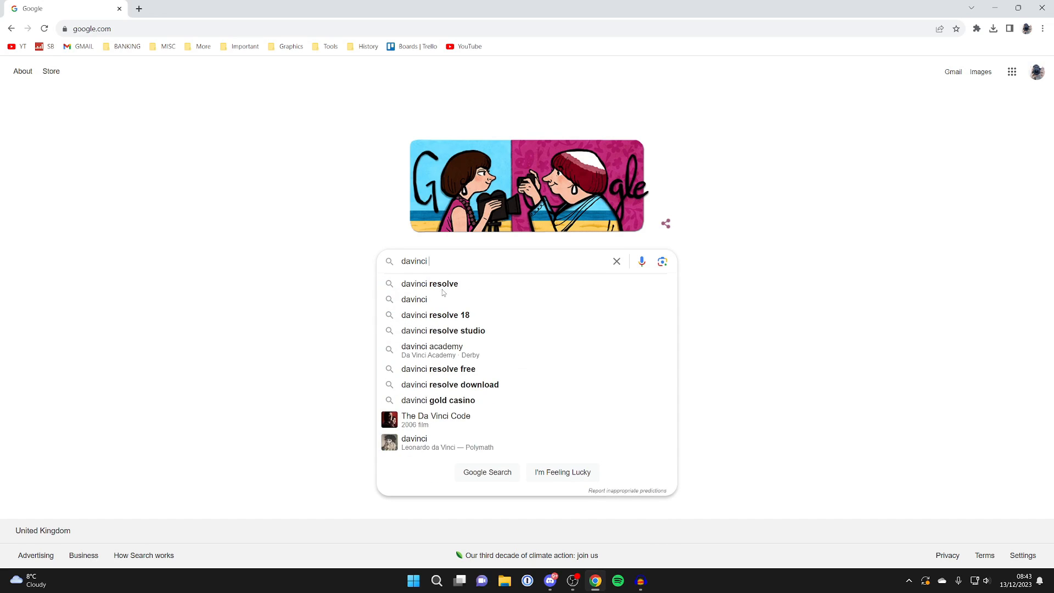
pyautogui.click(429, 283)
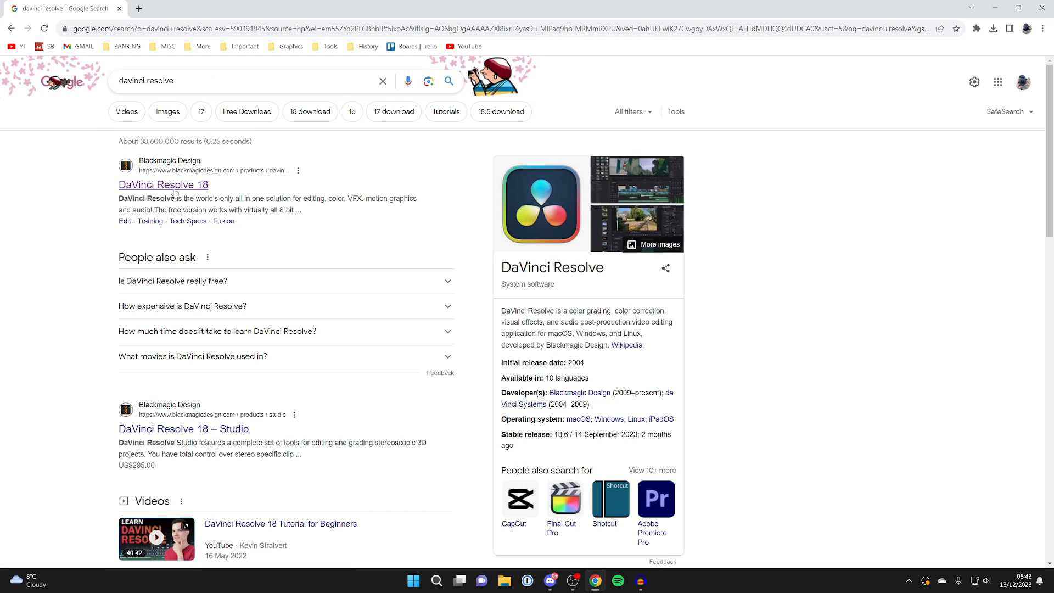
# Reach the DaVinci Resolve 18 Edit page on Blackmagic Design and scroll to Free Download Now
pyautogui.click(162, 185)
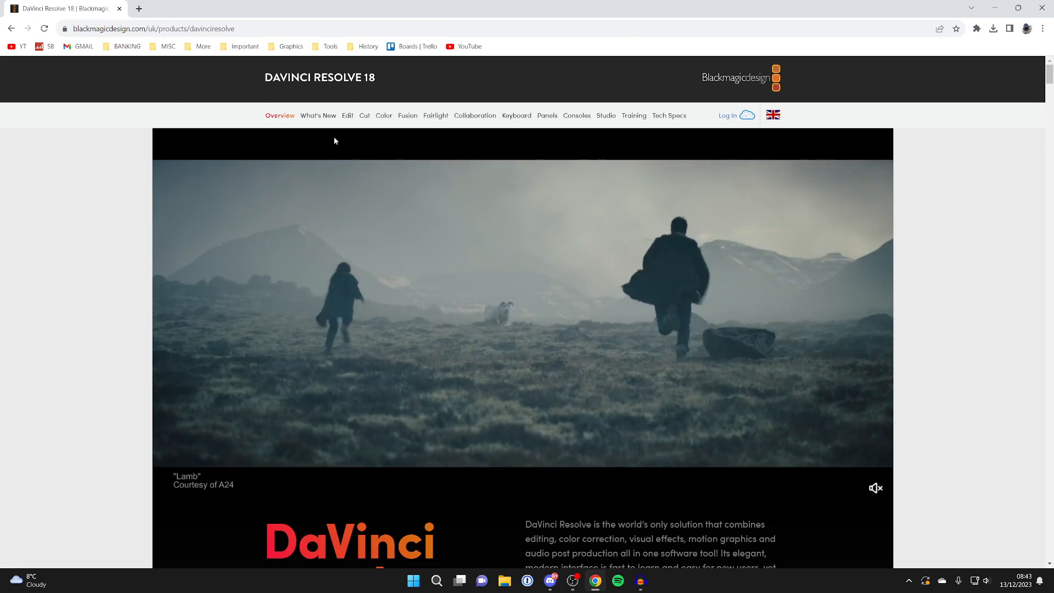
pyautogui.click(347, 115)
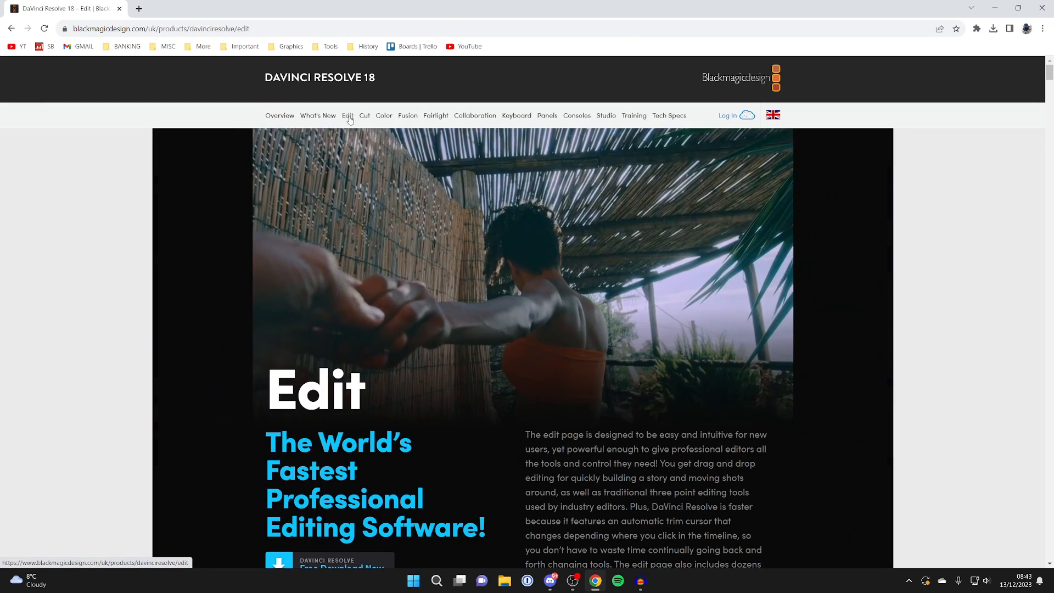
pyautogui.scroll(-3)
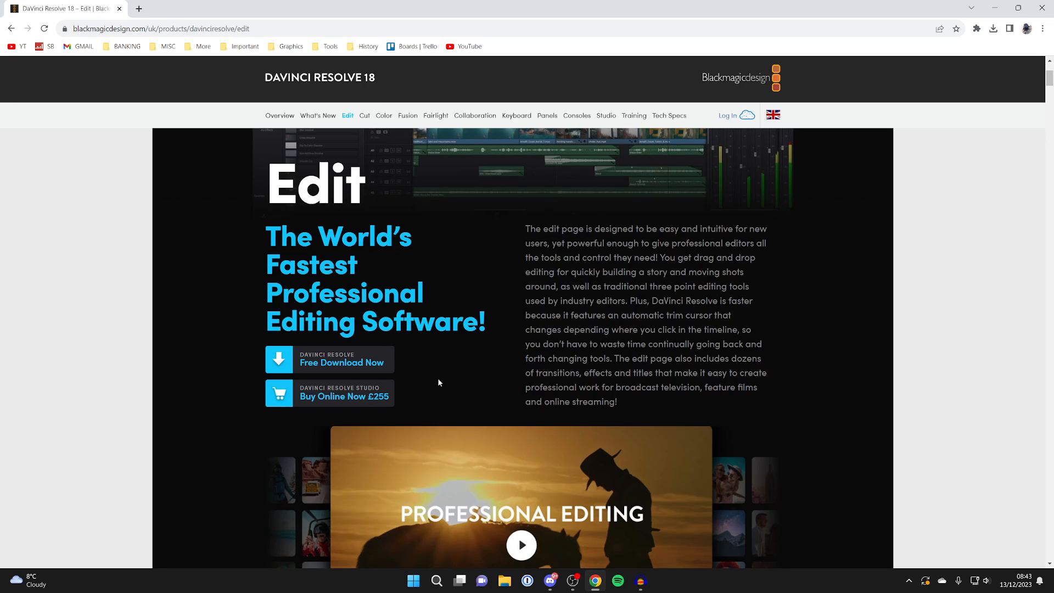
pyautogui.moveTo(378, 366)
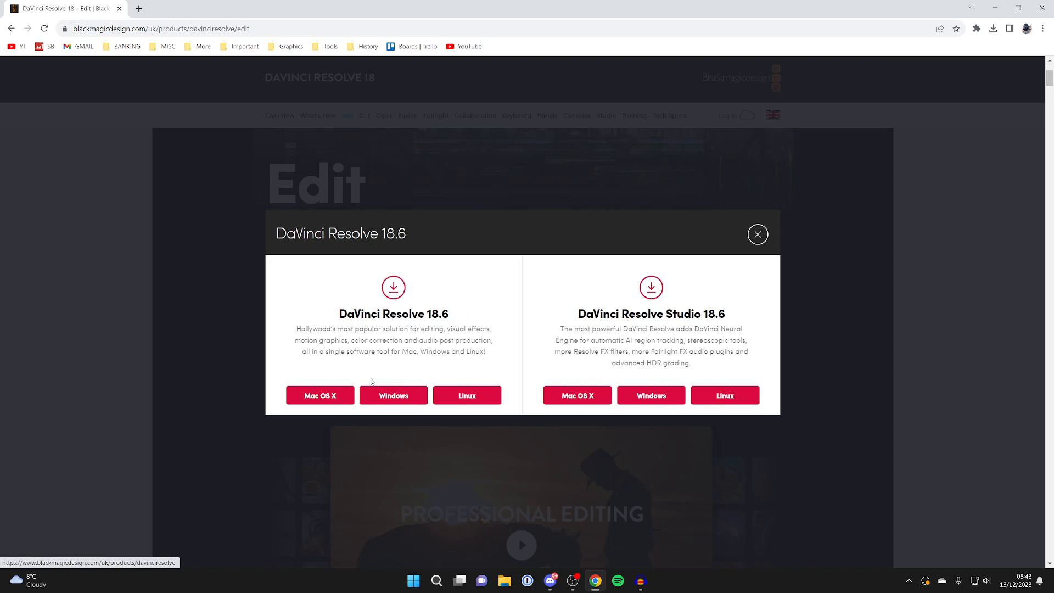
pyautogui.moveTo(417, 376)
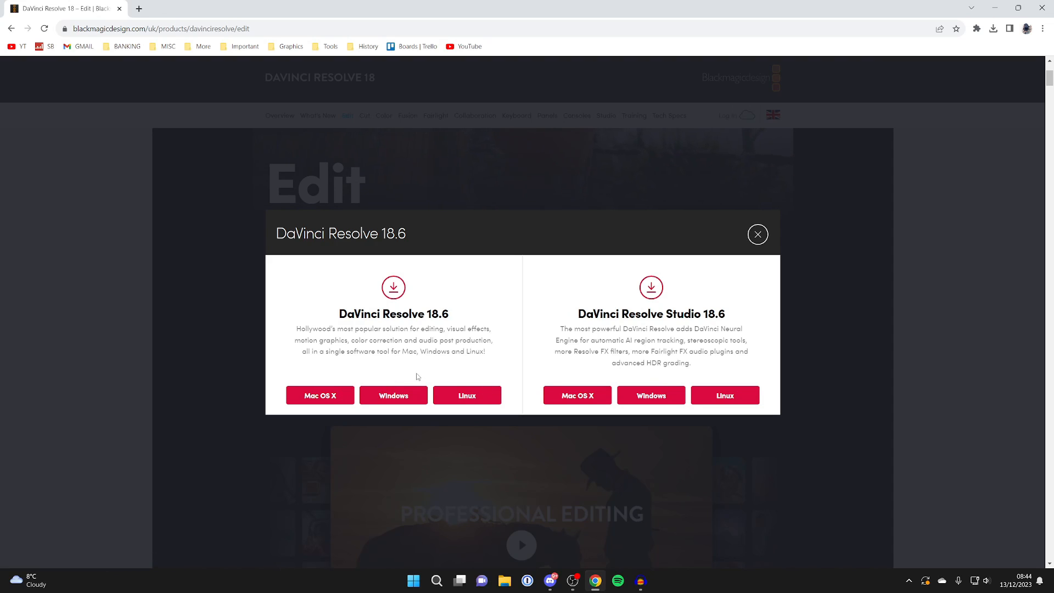
# Pick the free Windows build of Resolve 18.6, register and download, and check Chrome's downloads
pyautogui.click(392, 395)
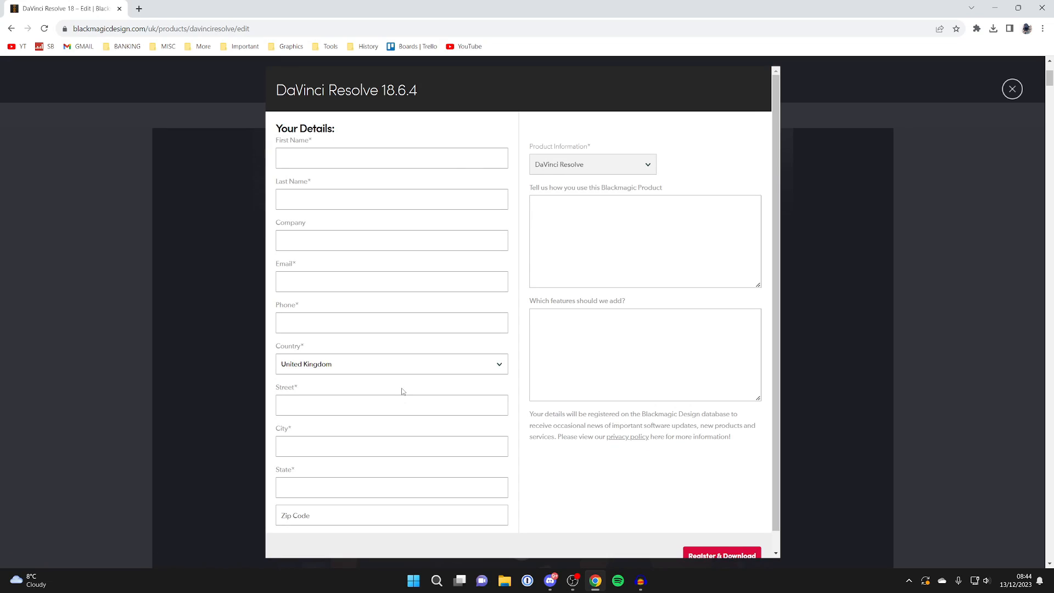
pyautogui.moveTo(334, 376)
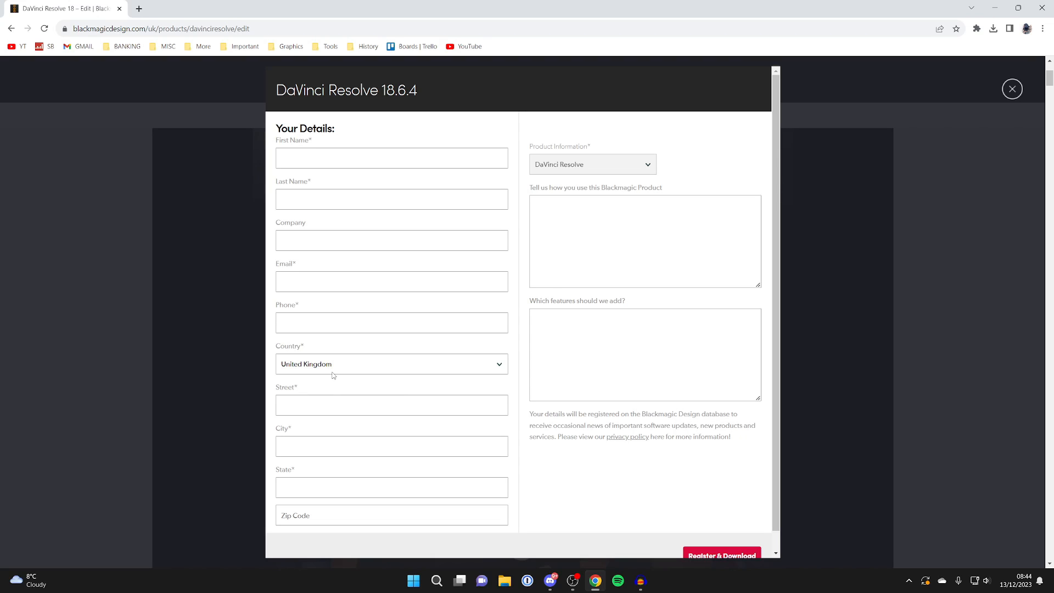
pyautogui.click(722, 556)
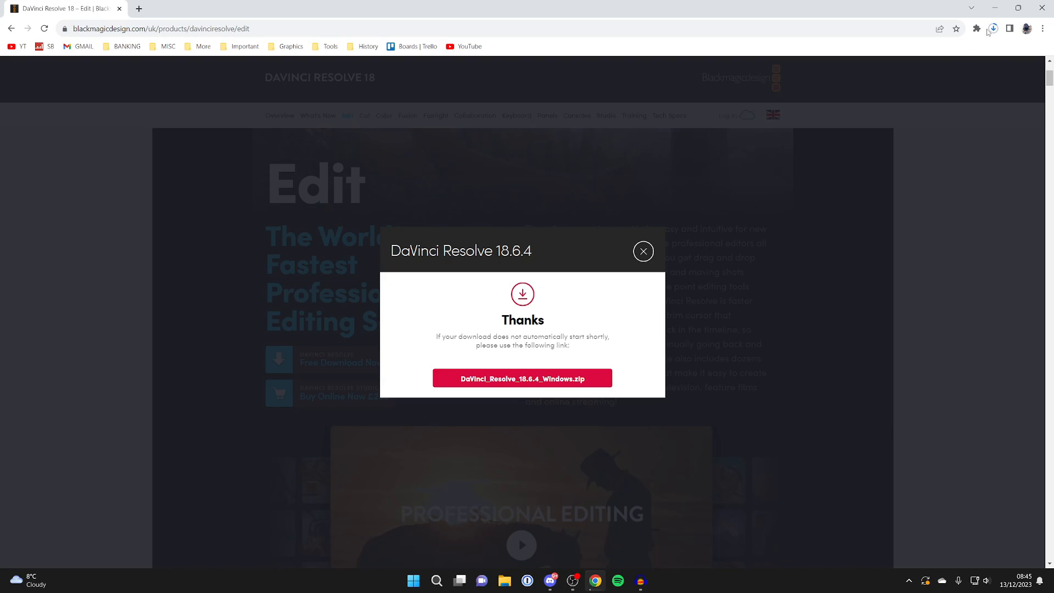
pyautogui.click(992, 29)
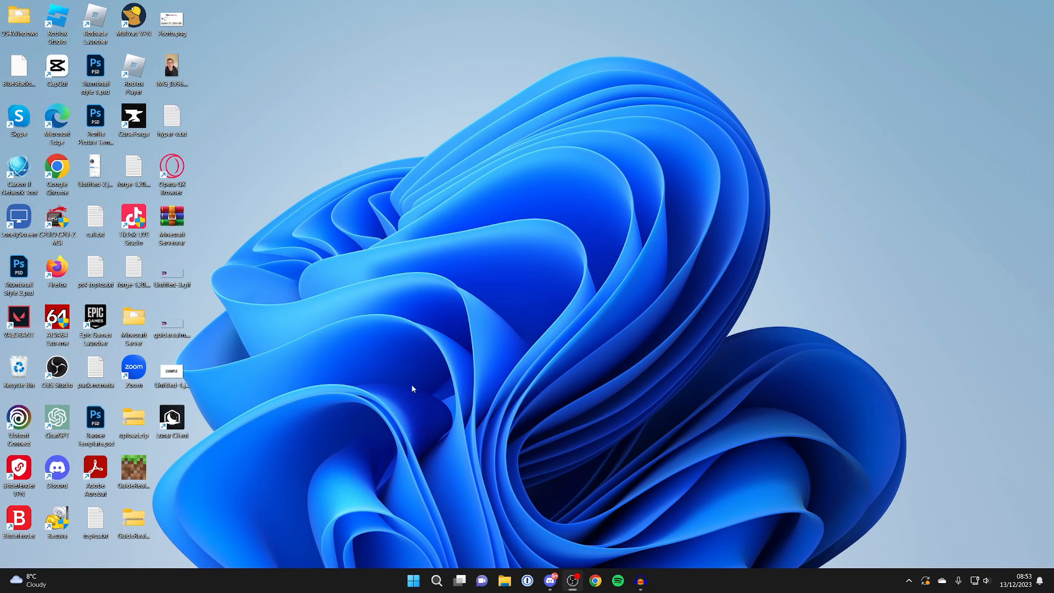
pyautogui.moveTo(469, 508)
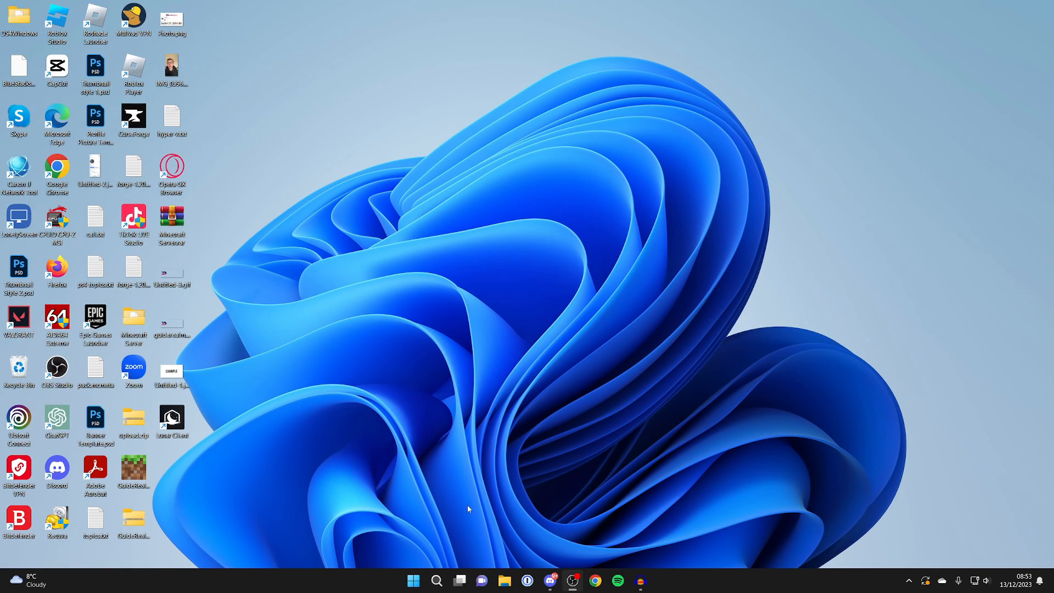
# Extract the downloaded DaVinci_Resolve_18.6.4_Windows zip to its default folder in File Explorer
pyautogui.click(505, 581)
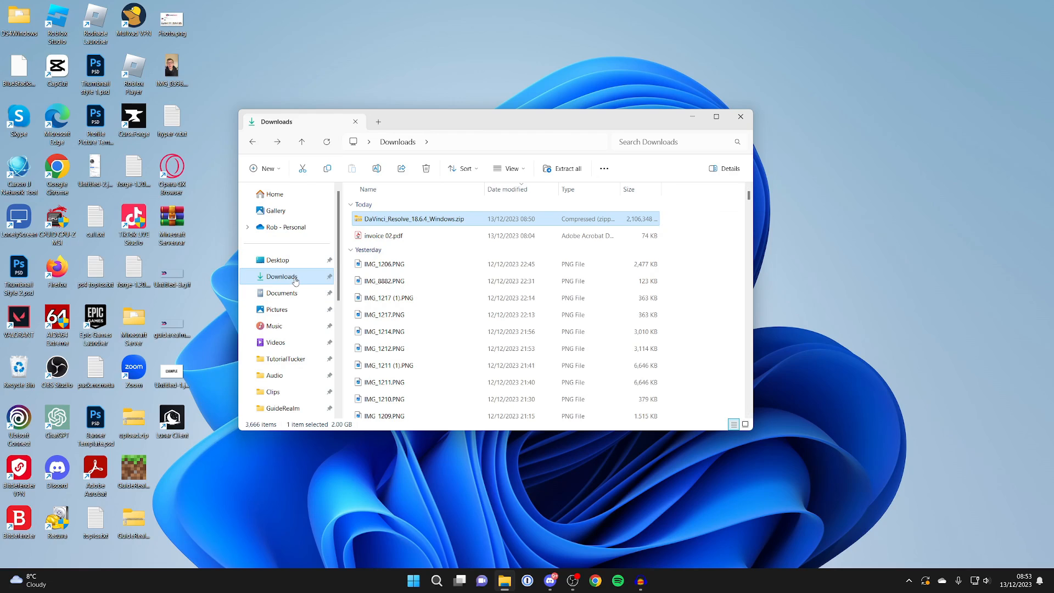
pyautogui.moveTo(448, 228)
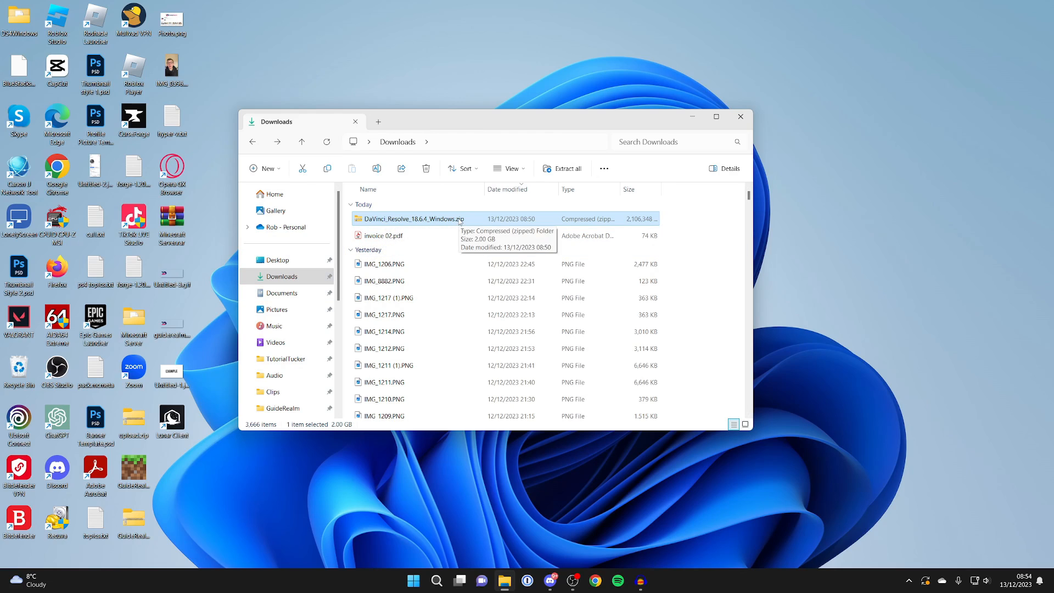
pyautogui.doubleClick(414, 219)
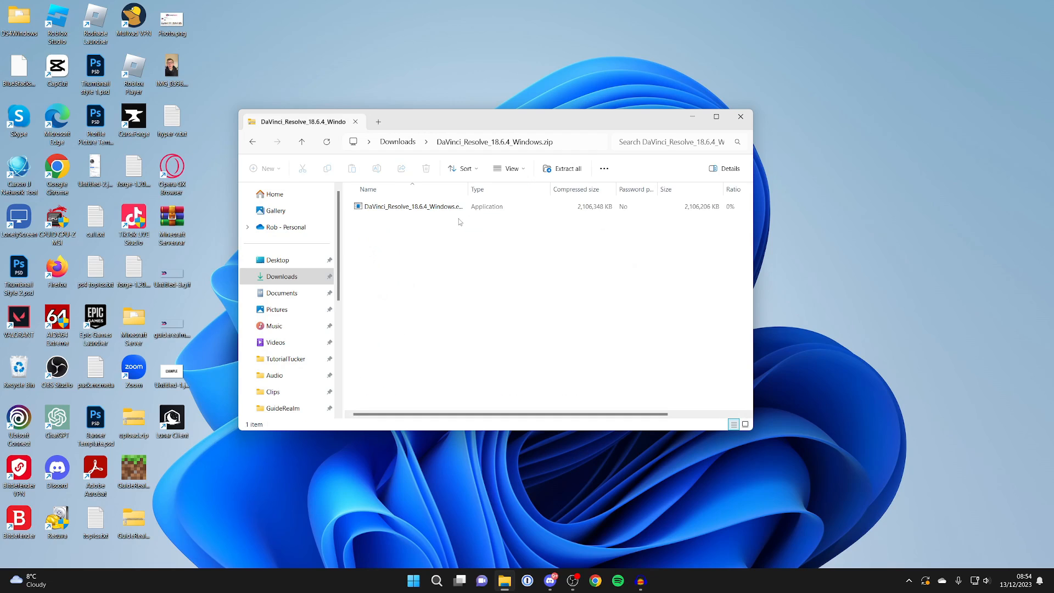
pyautogui.click(561, 168)
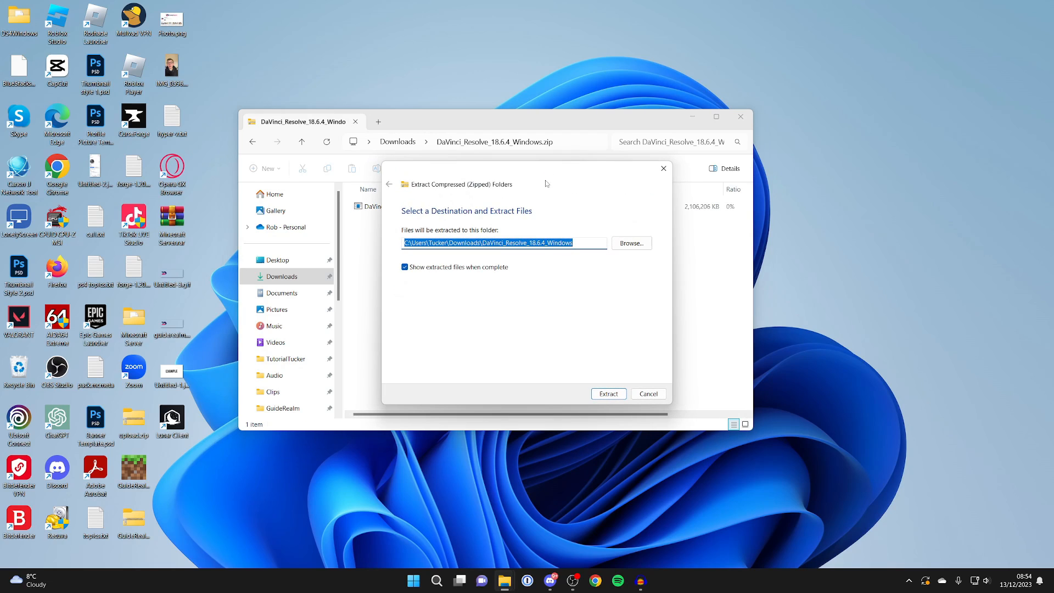
pyautogui.moveTo(463, 220)
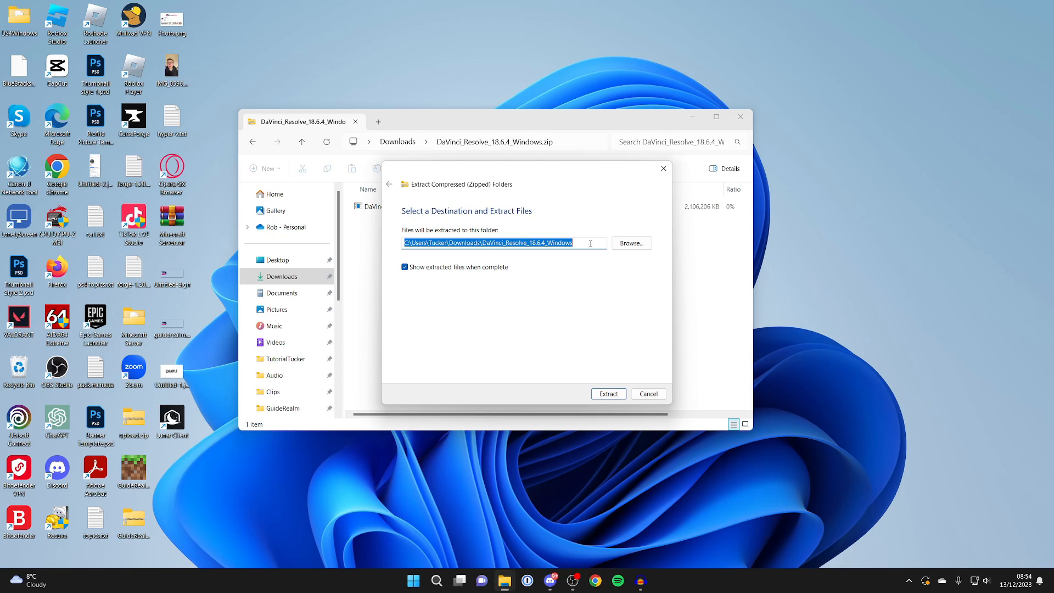
pyautogui.click(608, 393)
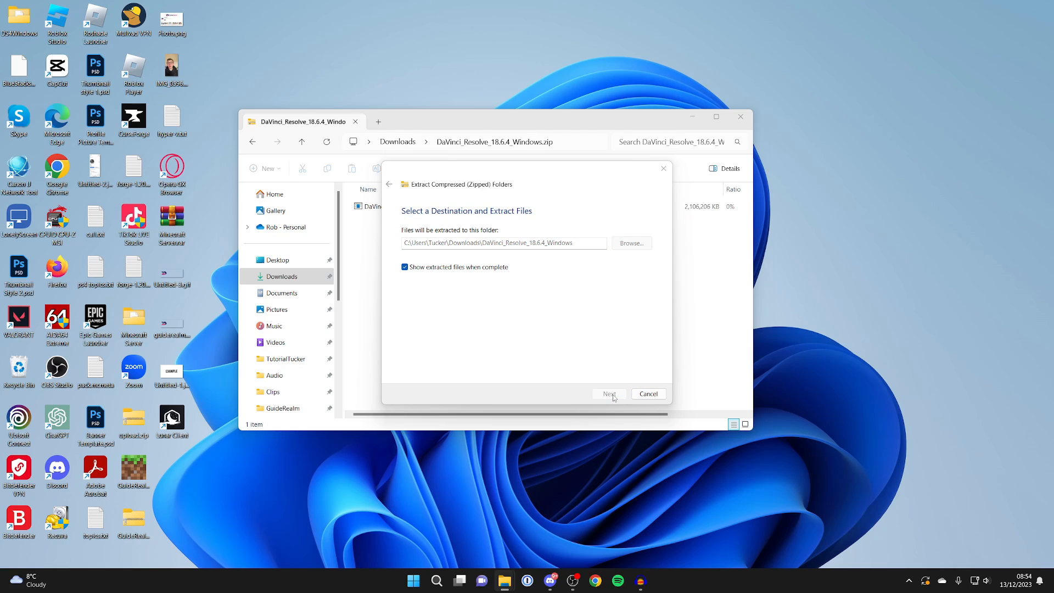
pyautogui.click(609, 392)
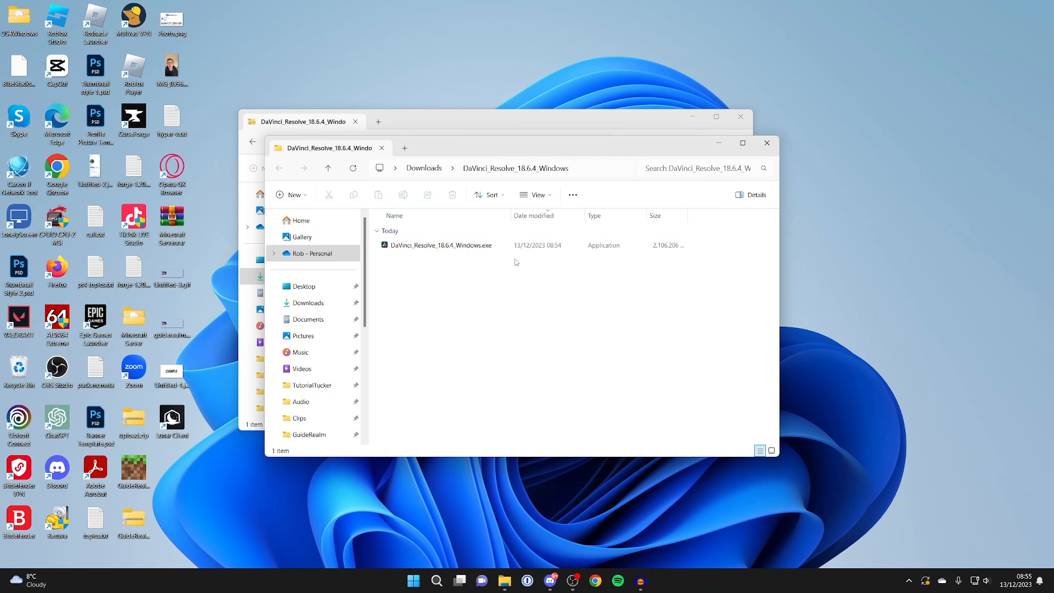
# Run DaVinci_Resolve_18.6.4_Windows.exe with all four components ticked, including Fairlight Audio Accelerator Utility
pyautogui.click(440, 245)
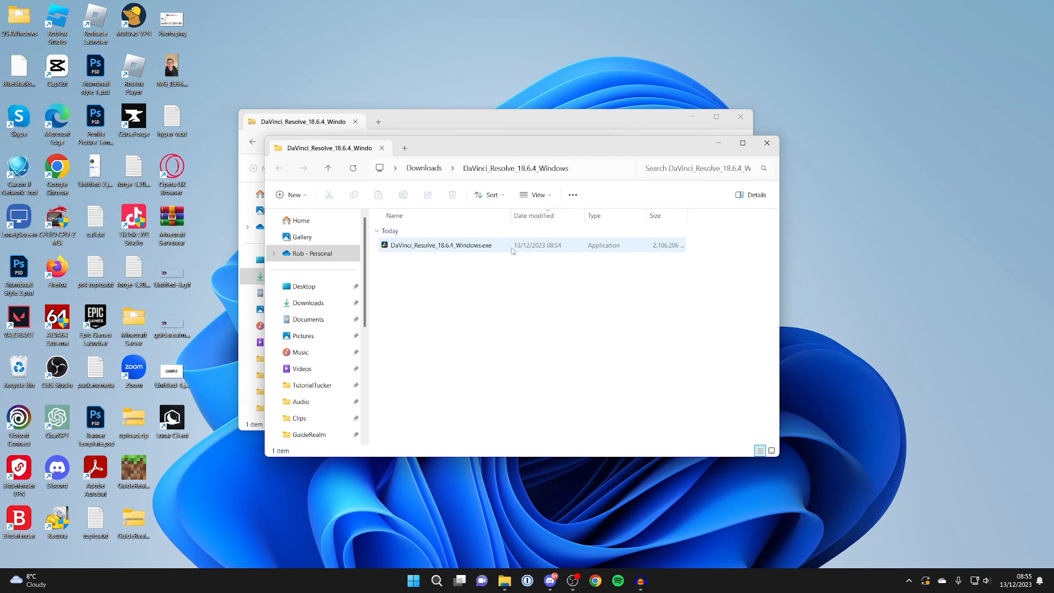
pyautogui.click(440, 244)
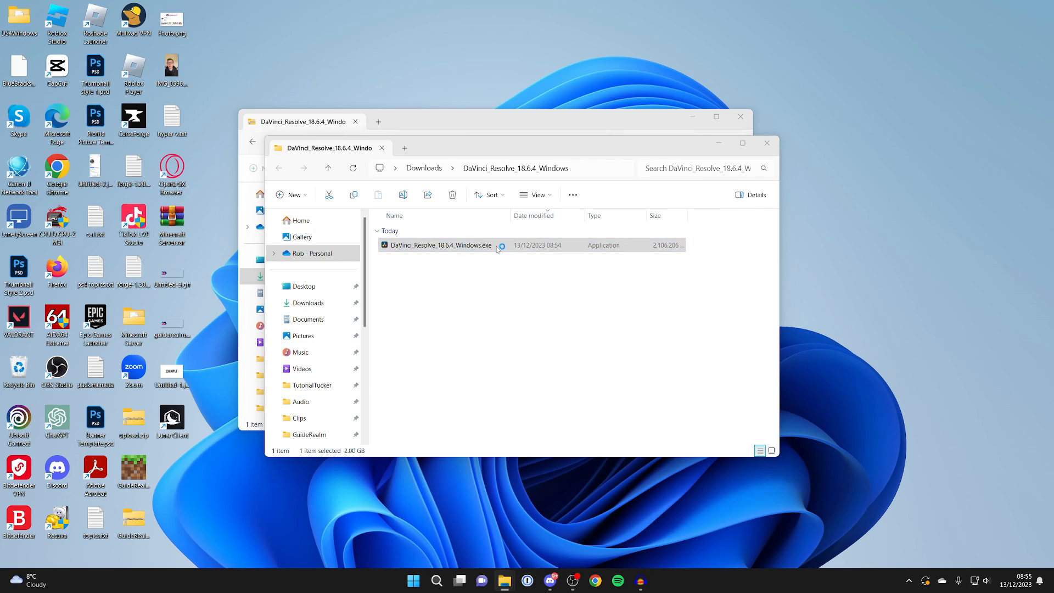
pyautogui.doubleClick(440, 245)
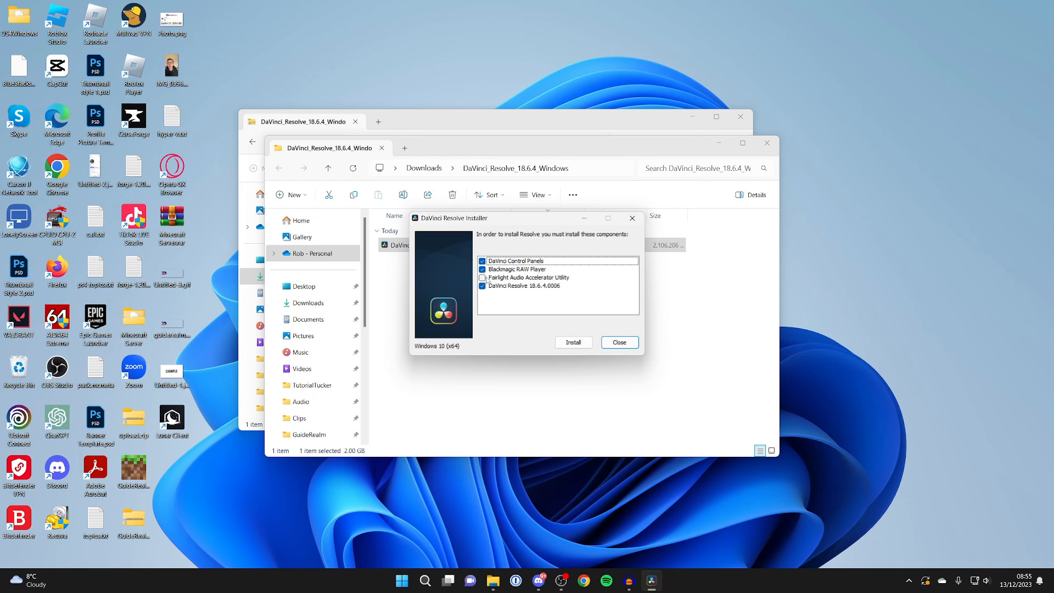
pyautogui.click(481, 277)
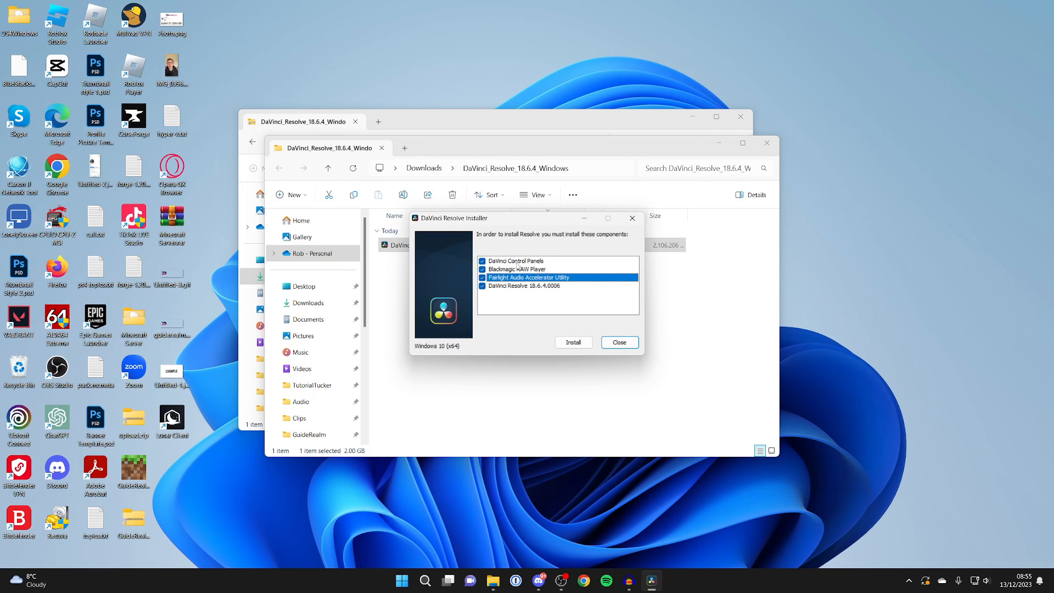
pyautogui.click(573, 342)
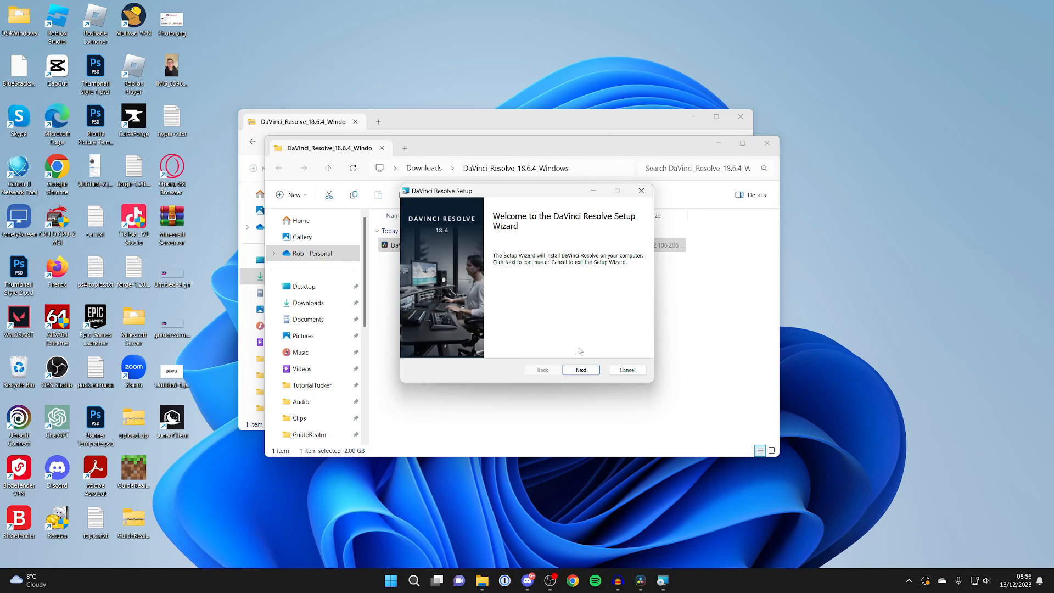
# Accept the licence, install to C:\Program Files\Blackmagic Design\DaVinci Resolve and answer the restart prompt
pyautogui.click(580, 369)
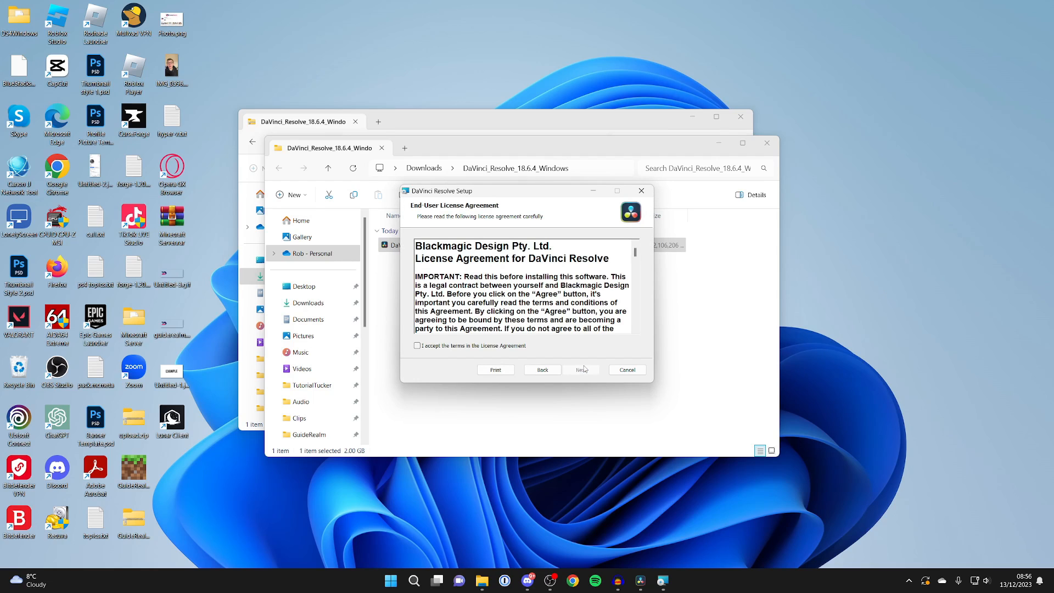
pyautogui.click(417, 345)
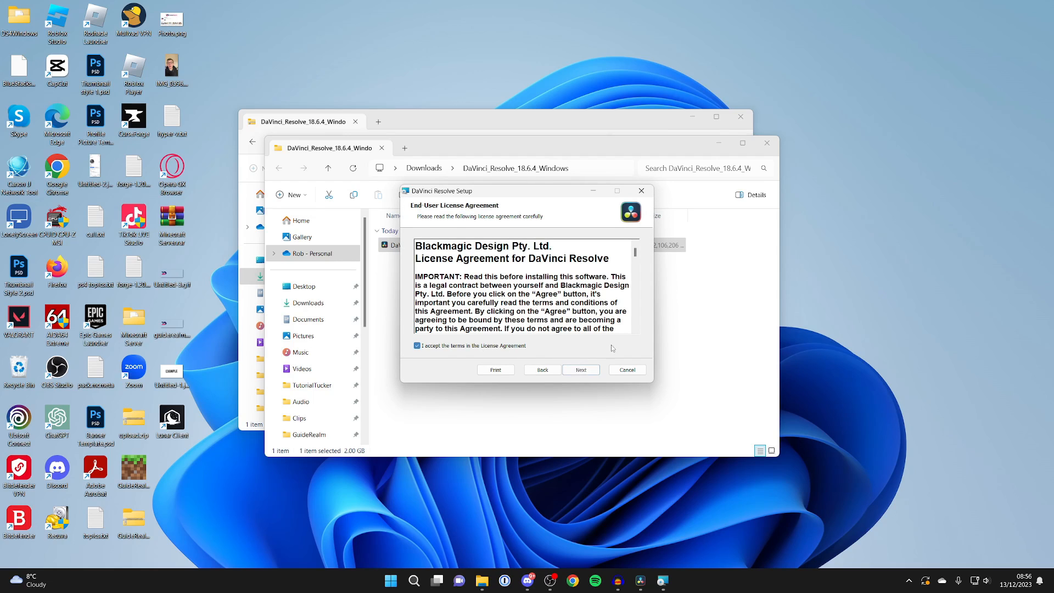
pyautogui.click(581, 369)
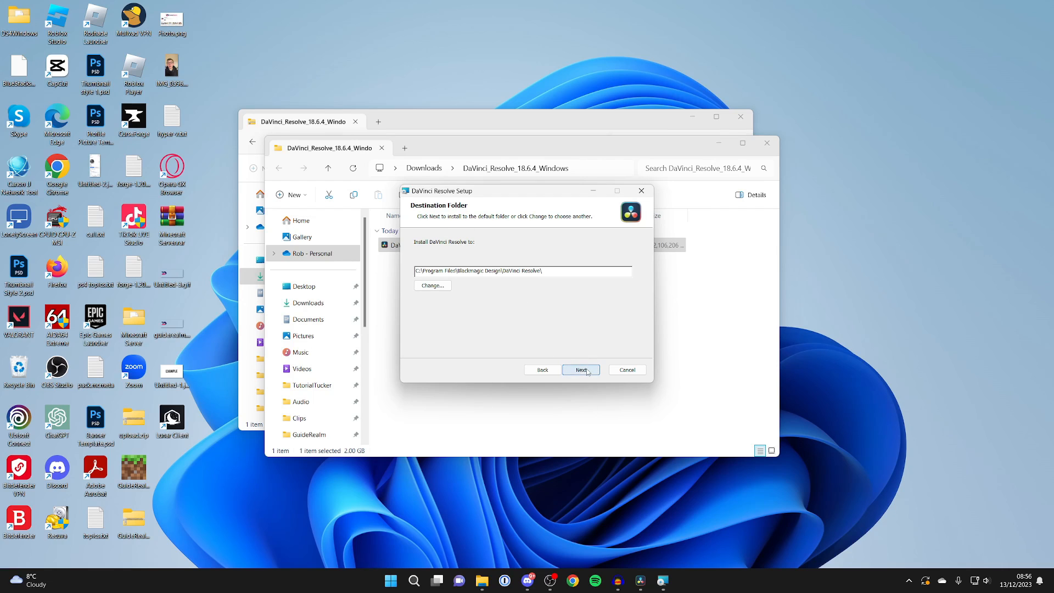
pyautogui.click(580, 369)
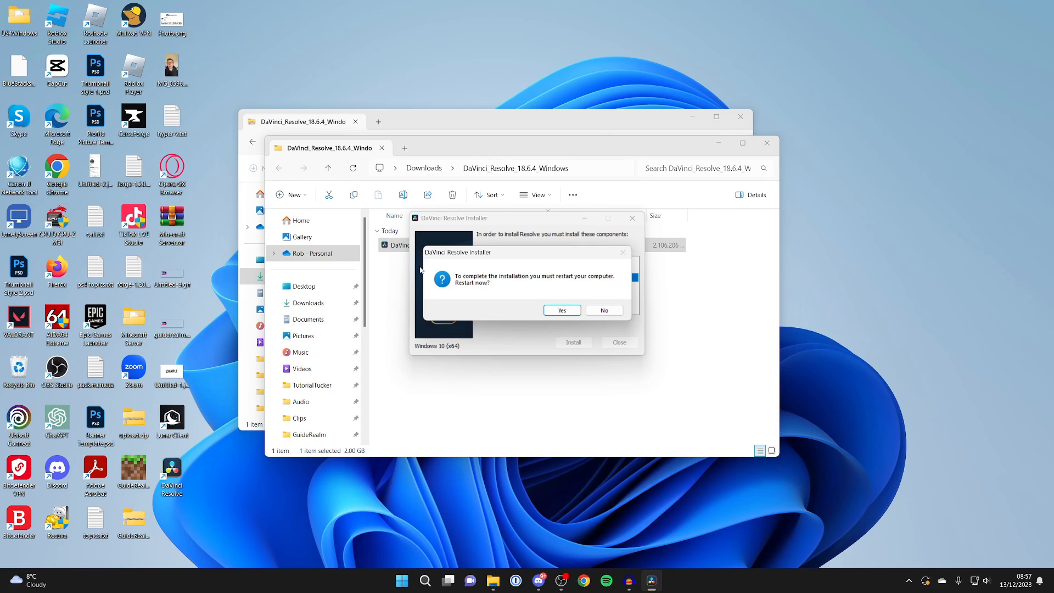
pyautogui.moveTo(444, 265)
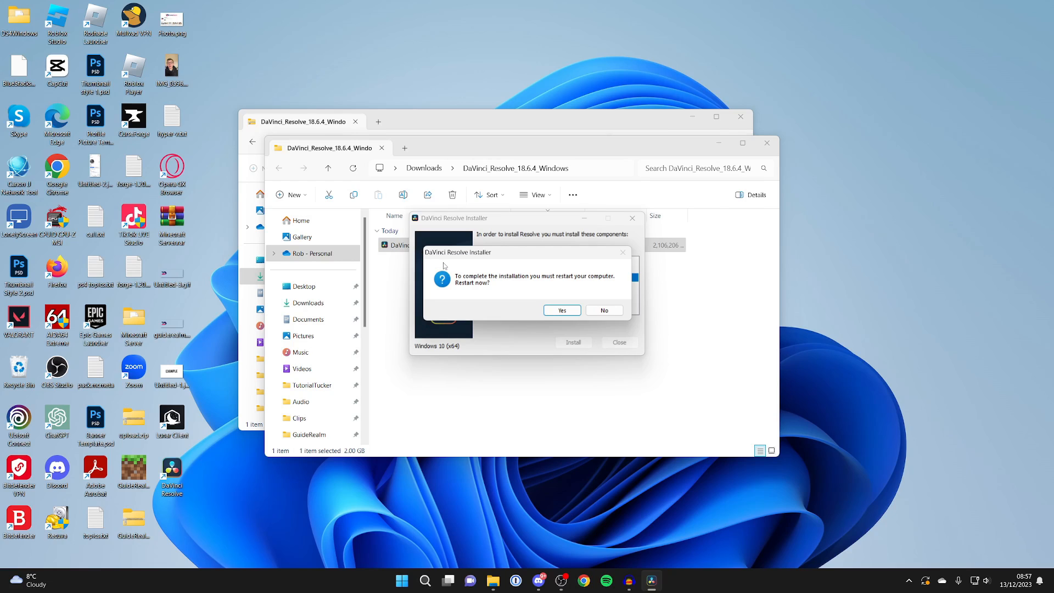
pyautogui.moveTo(544, 273)
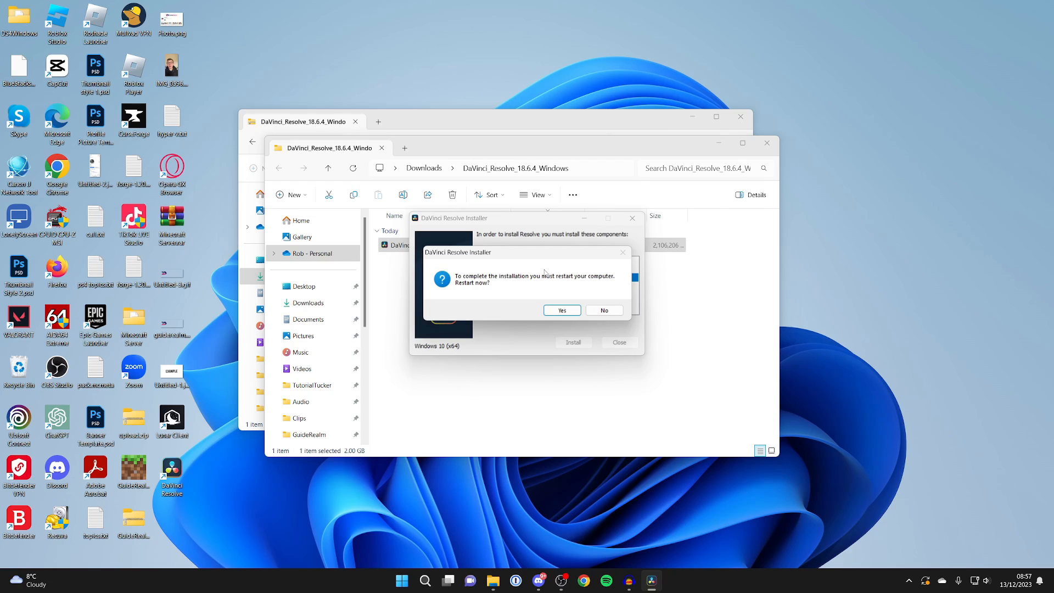
pyautogui.moveTo(599, 325)
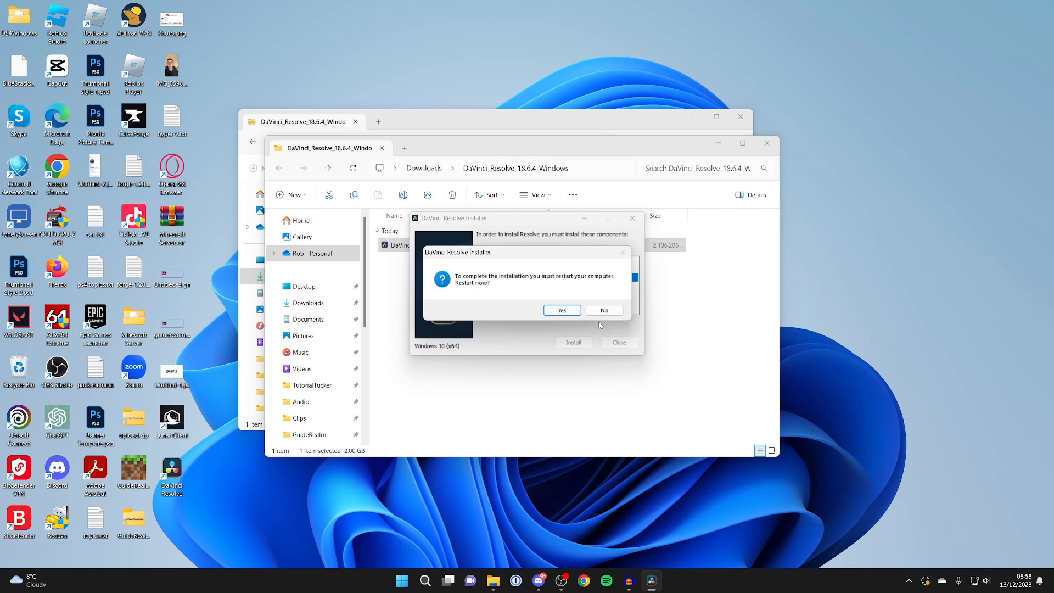
pyautogui.click(561, 309)
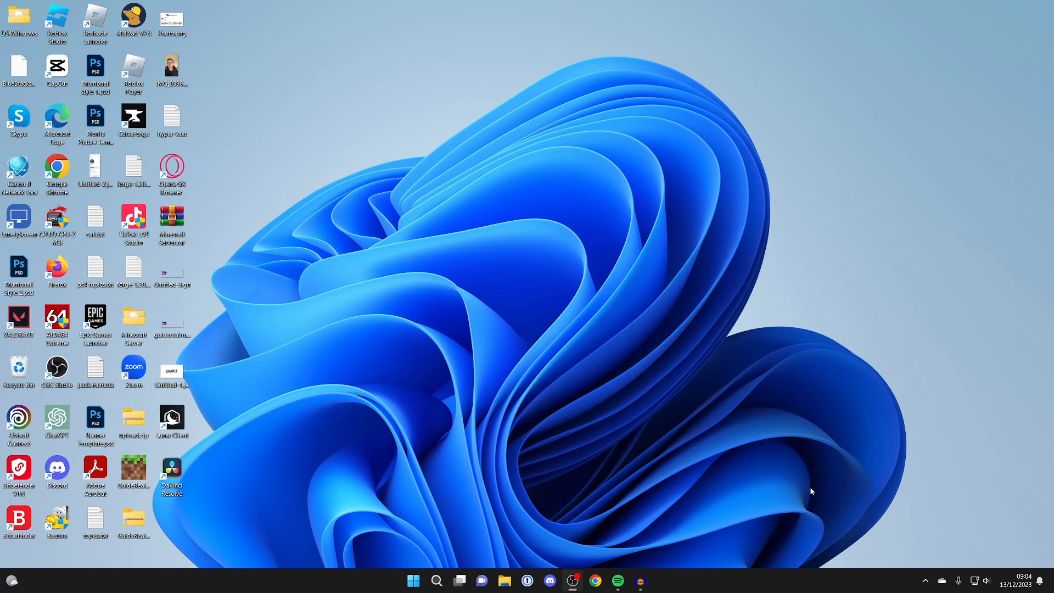
pyautogui.moveTo(139, 469)
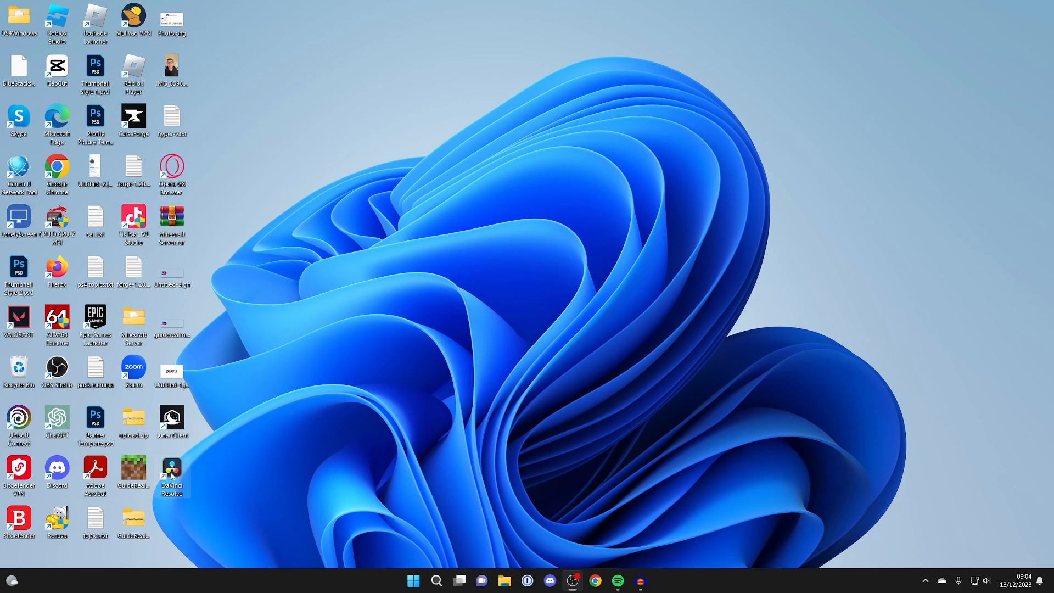
# Launch DaVinci Resolve on an Untitled Project, glance at the Edit page, and return to Cut
pyautogui.doubleClick(172, 467)
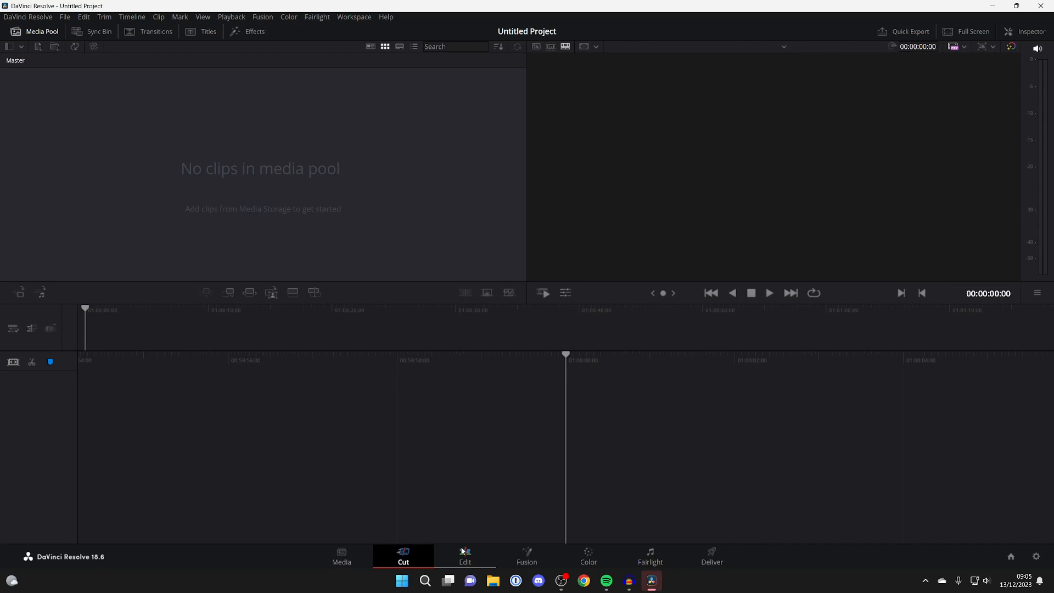
pyautogui.click(465, 556)
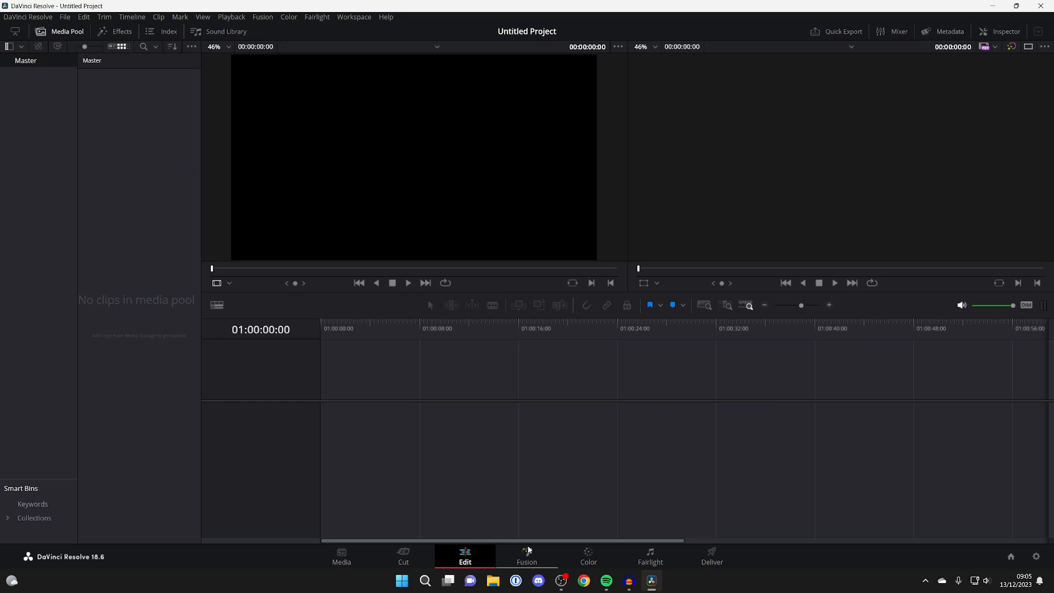
pyautogui.click(403, 555)
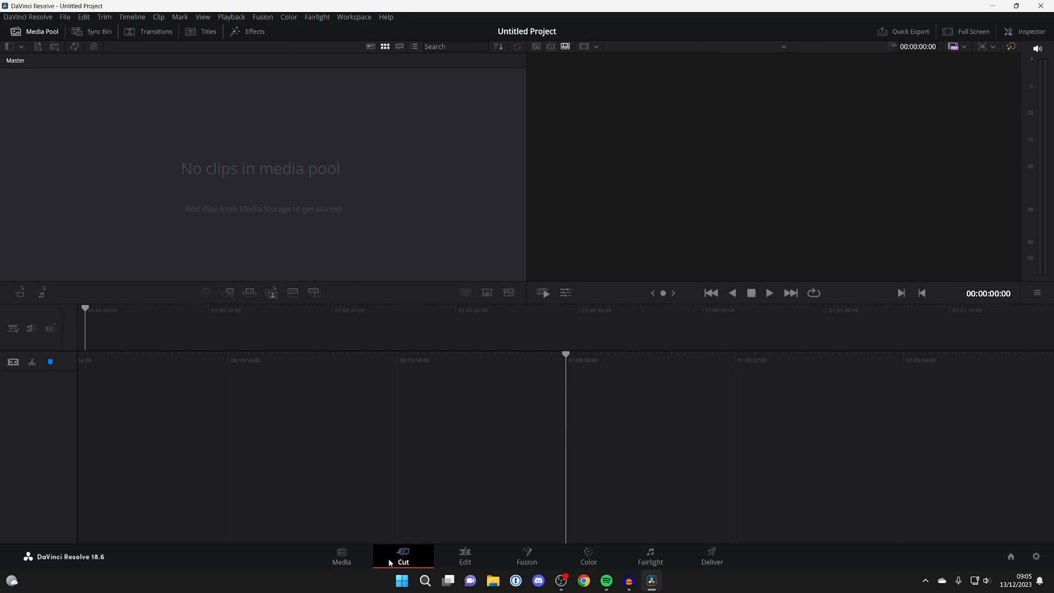